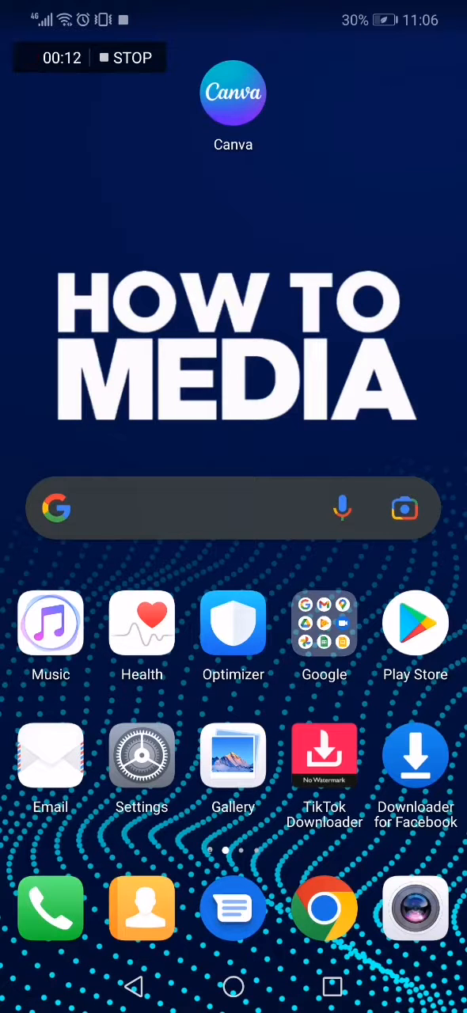
Step: Launch Canva from the phone's home screen to reach its design suggestions page
left_click(233, 92)
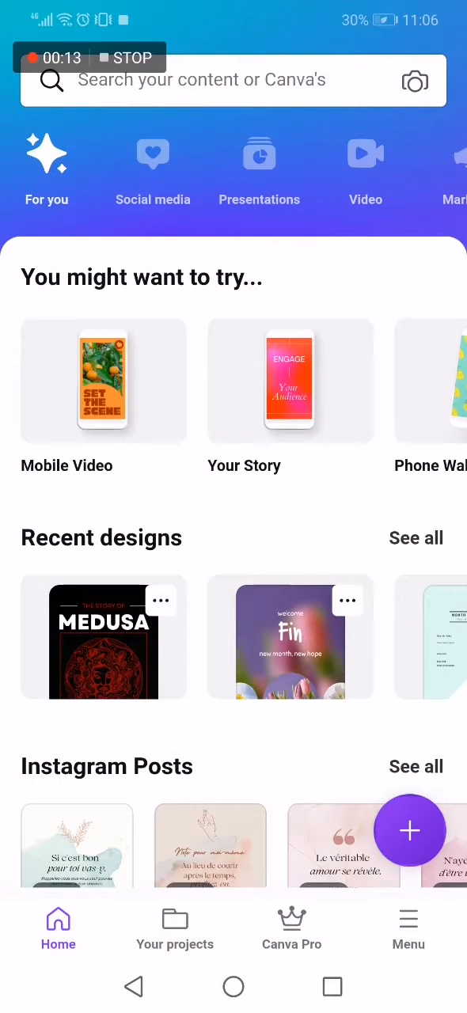
scroll("down", 3)
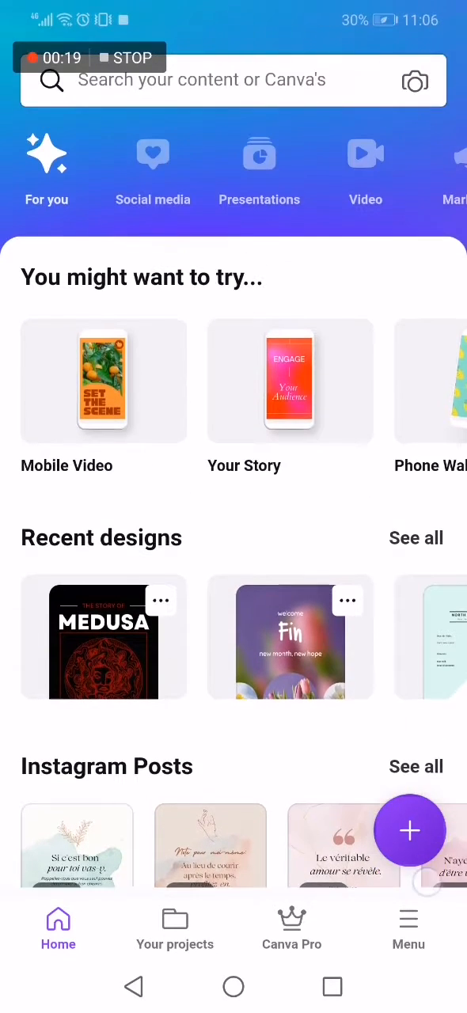
Step: Start a new design, search "Id" and choose the Wilson International ID card template
left_click(229, 79)
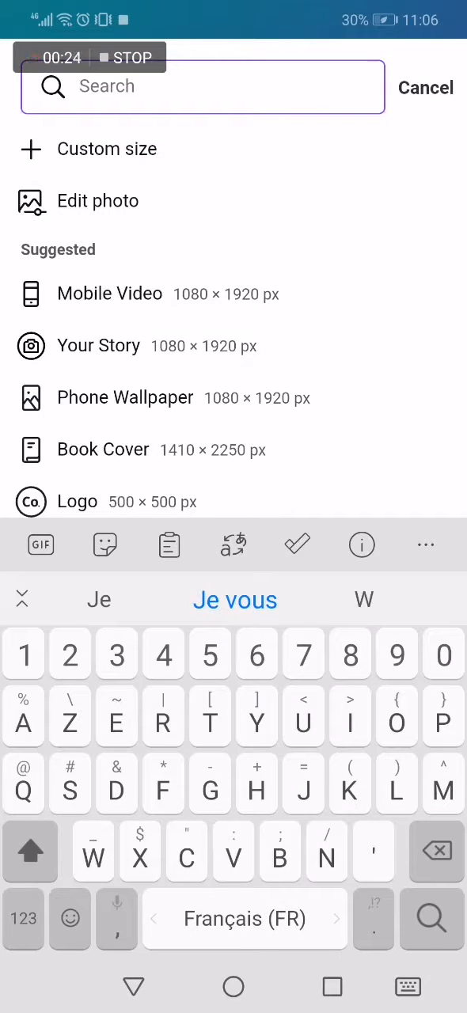
type("Id")
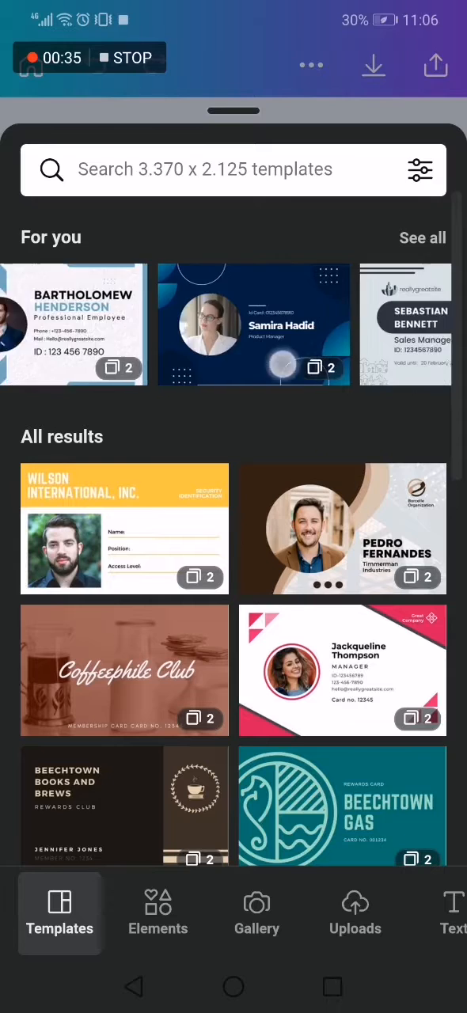
scroll("down", 3)
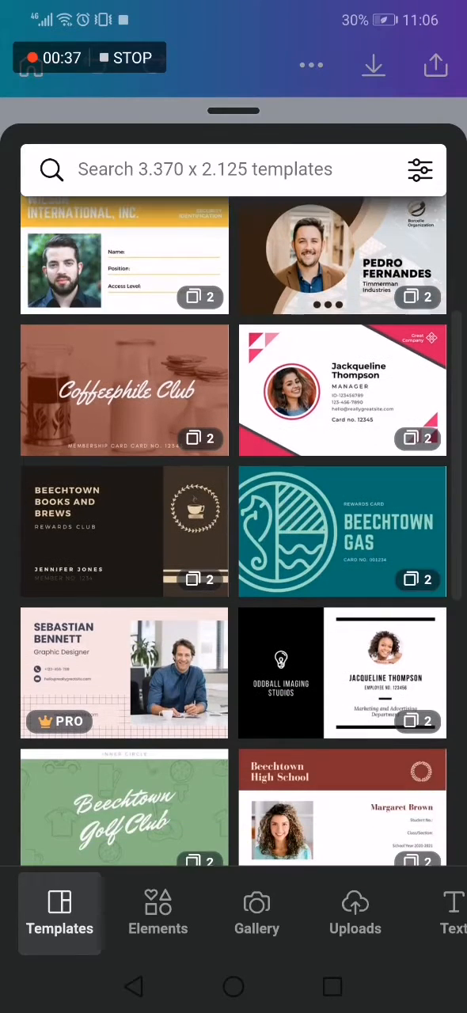
left_click(123, 255)
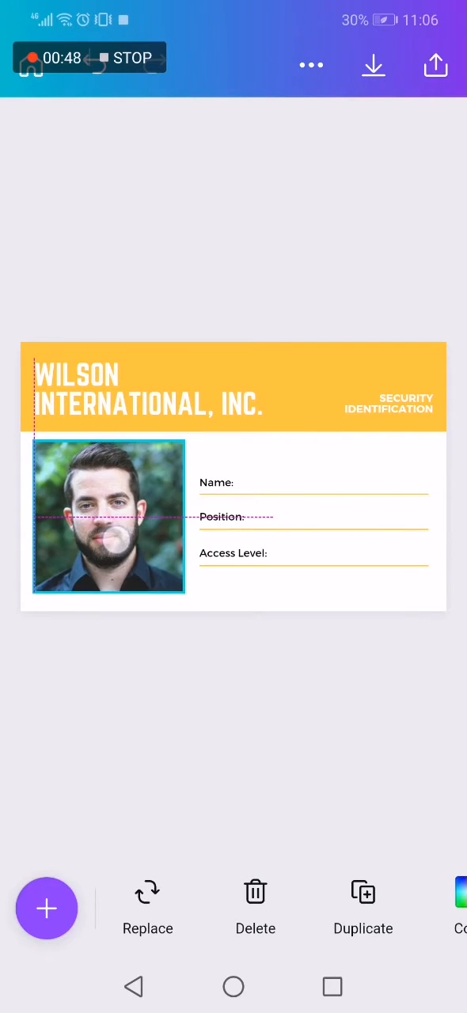
Step: Select the card's sample portrait photo to reveal its Replace, Delete and Duplicate options
left_click(108, 516)
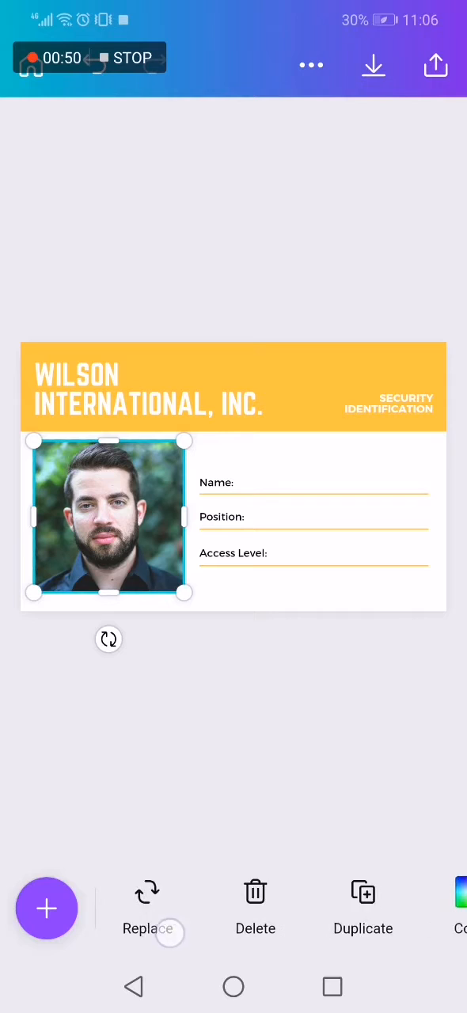